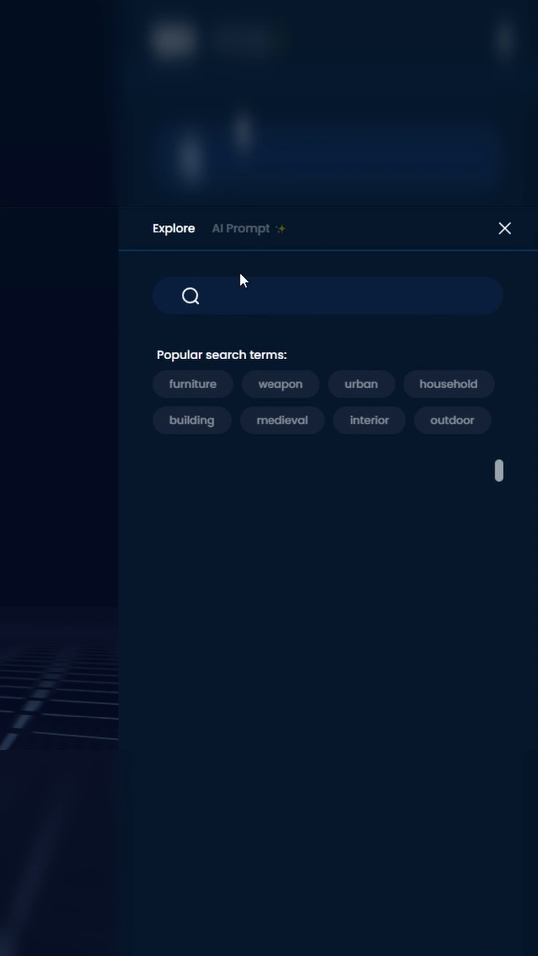
Enter "A space ship" as the AI prompt for model generation.
left_click(239, 228)
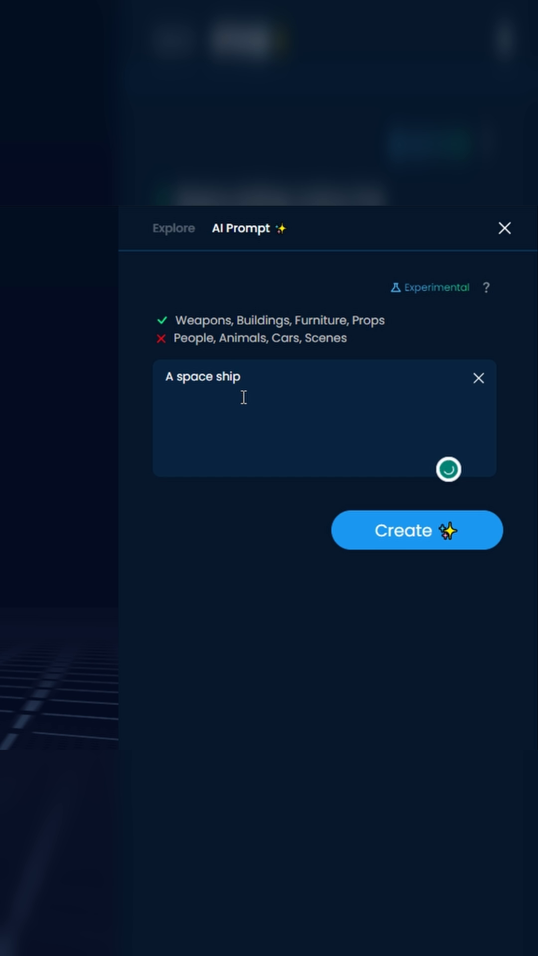
Generate the spaceship 3D model from the prompt with Create.
left_click(416, 530)
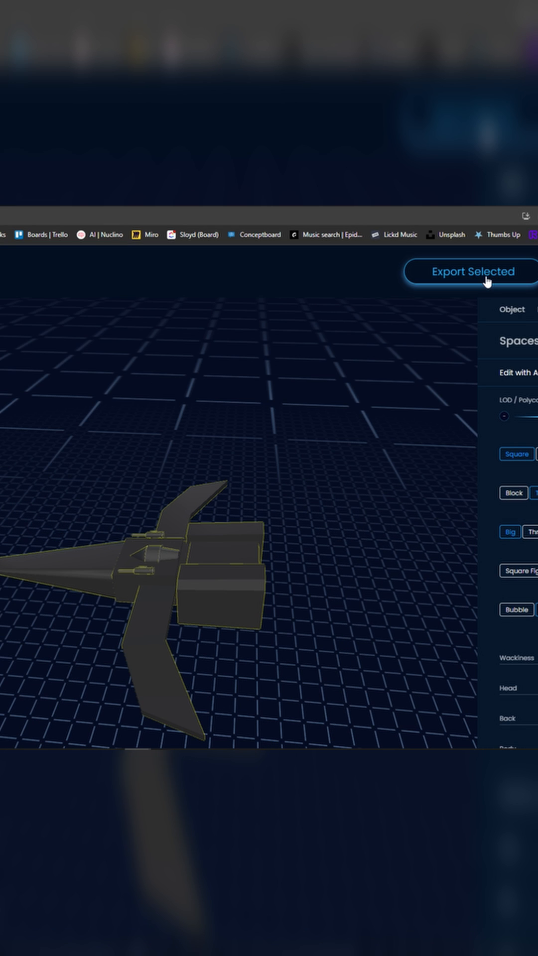
Export the selected spaceship model from Sloyd for use in MagicaVoxel.
left_click(473, 271)
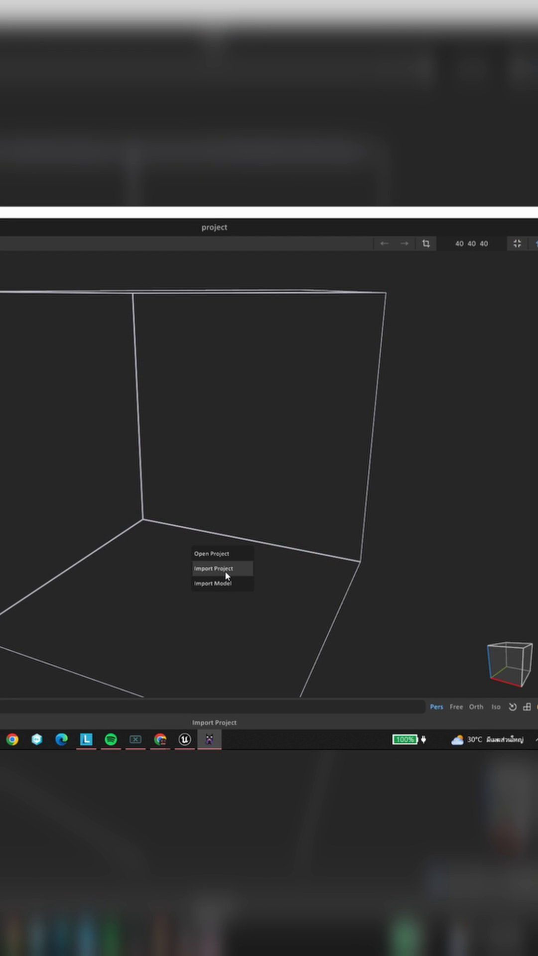
Import the spaceship file into MagicaVoxel as a voxel model.
left_click(213, 568)
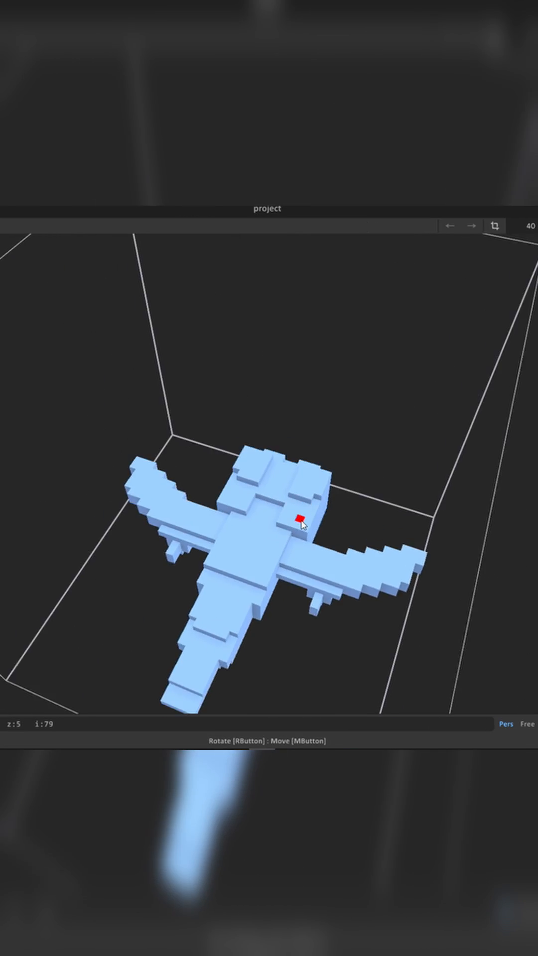
Paint the remaining voxels across the ship's body and list export formats including obj.
left_click_drag(304, 528, 224, 472)
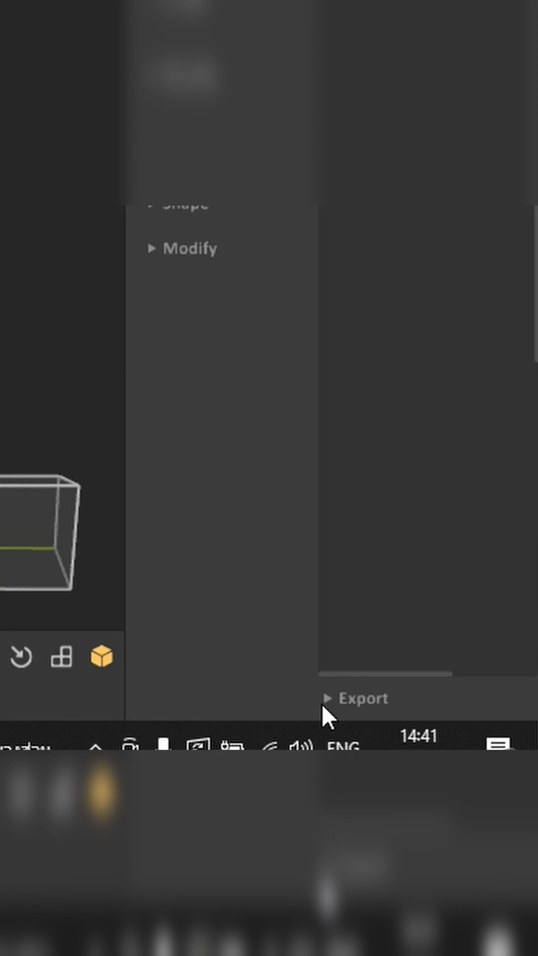
left_click(360, 698)
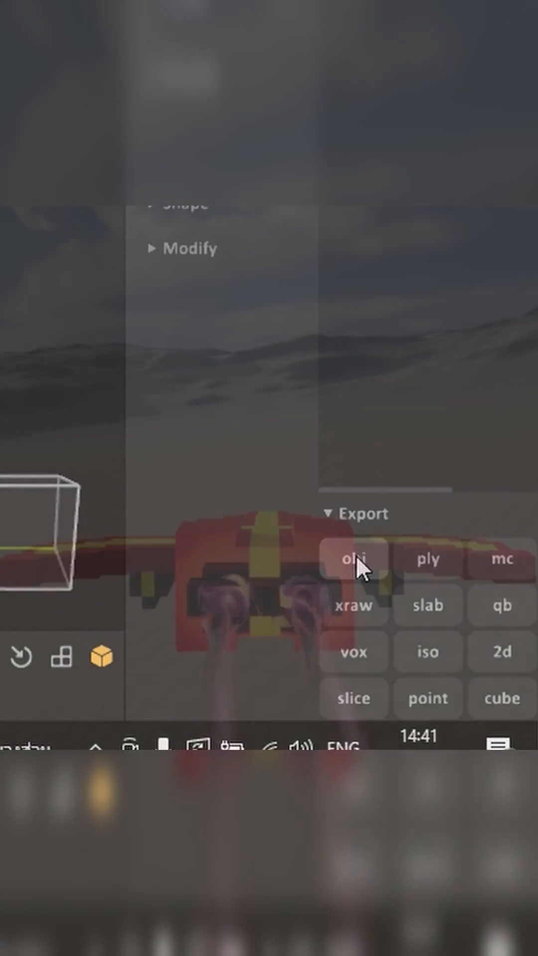